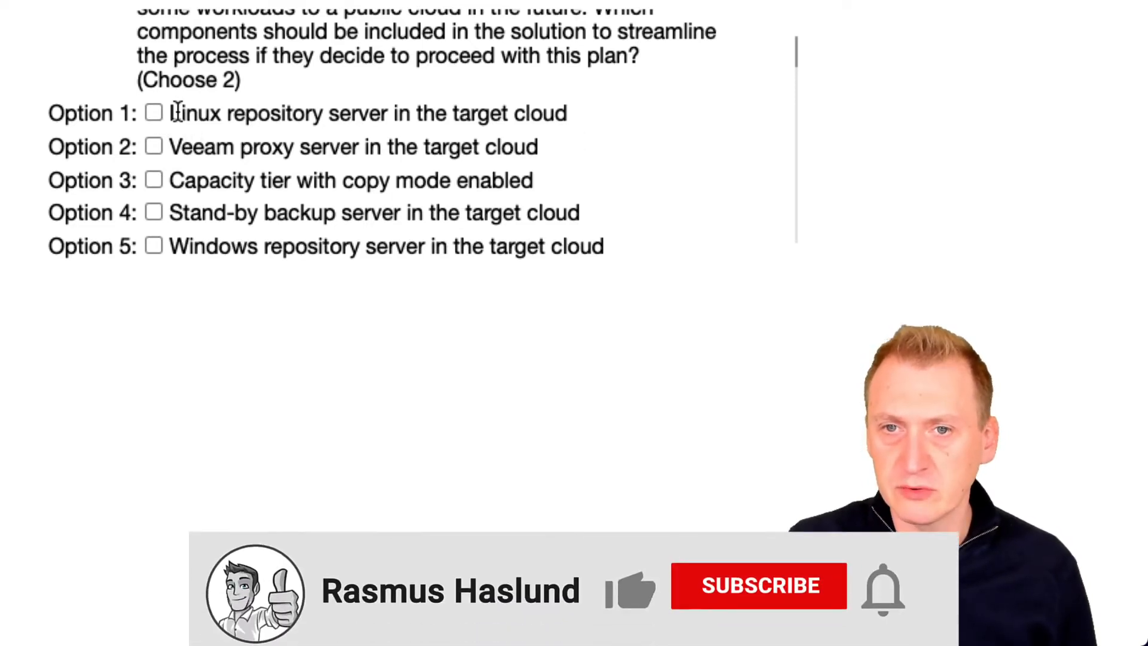
Tick Option 2 (Veeam proxy server in target cloud) and Option 3 (capacity tier with copy mode).
{"action": "left_click", "coordinate": [153, 146]}
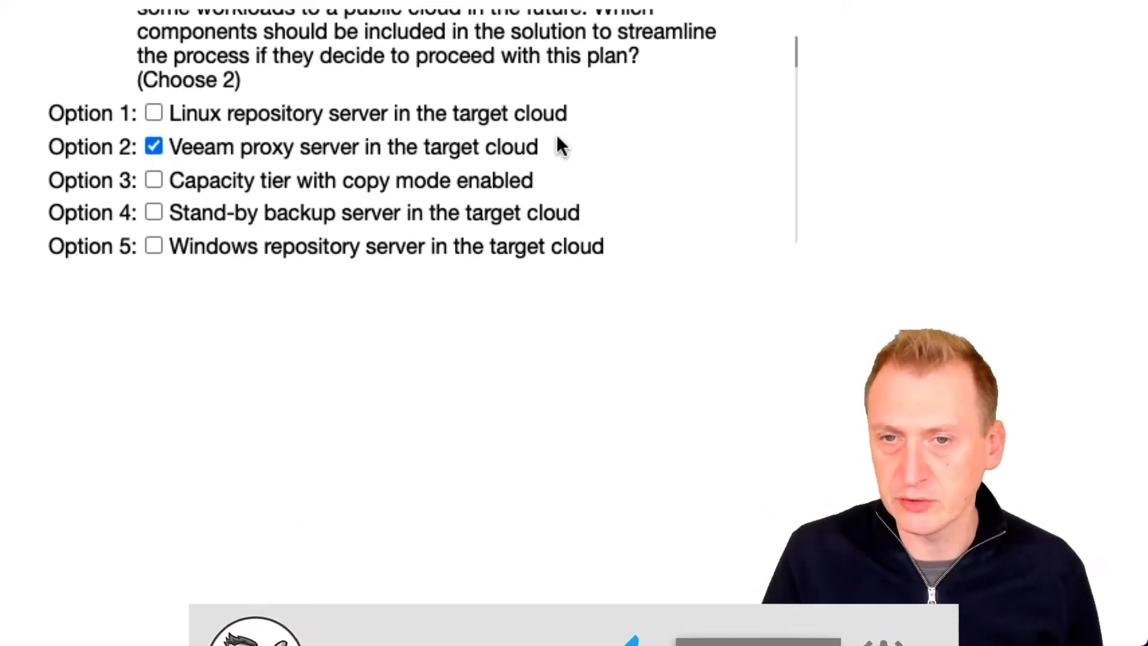
{"action": "left_click", "coordinate": [153, 180]}
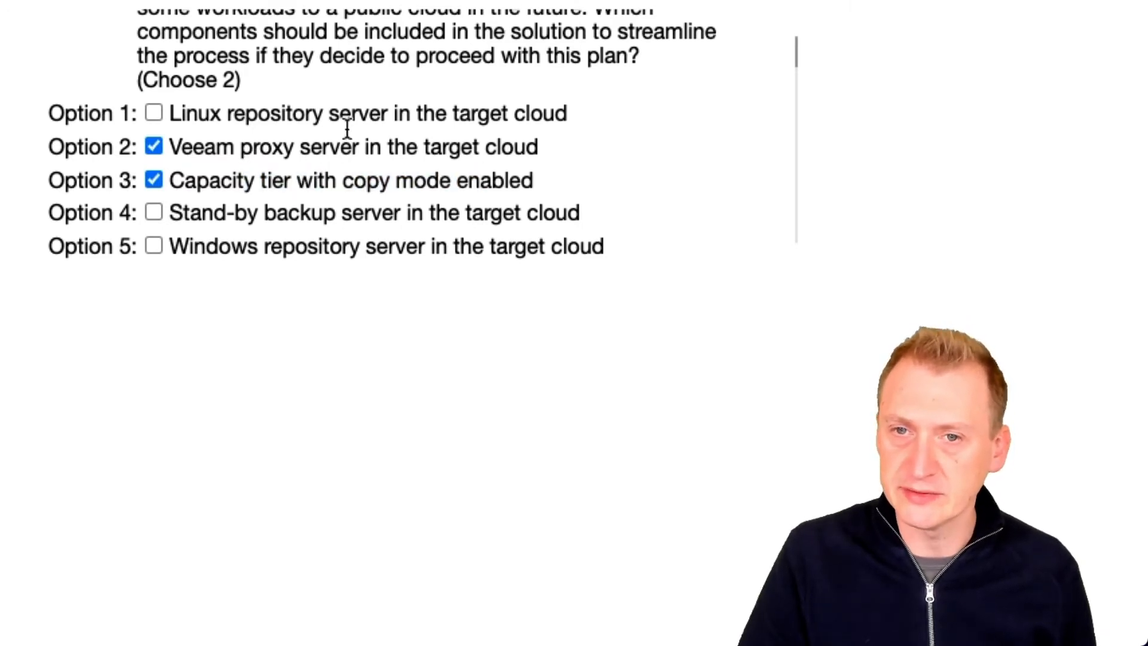